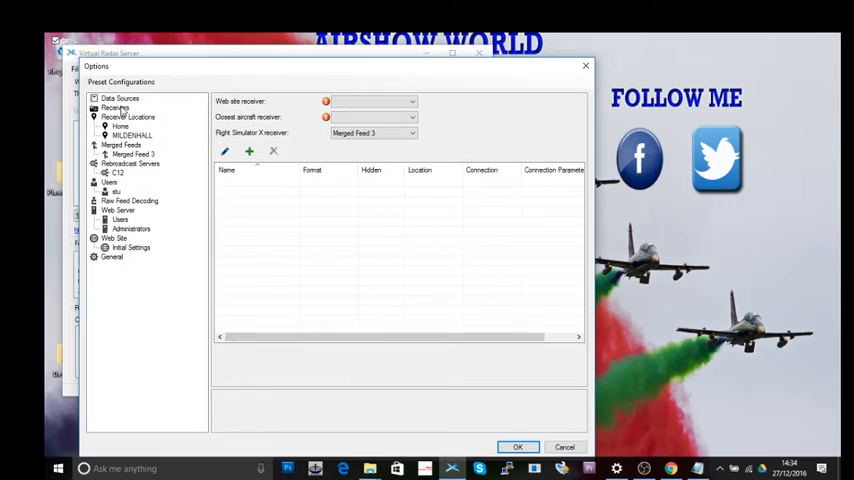
# Step: Add a new network receiver with default BaseStation settings from the Receivers list
pyautogui.click(116, 108)
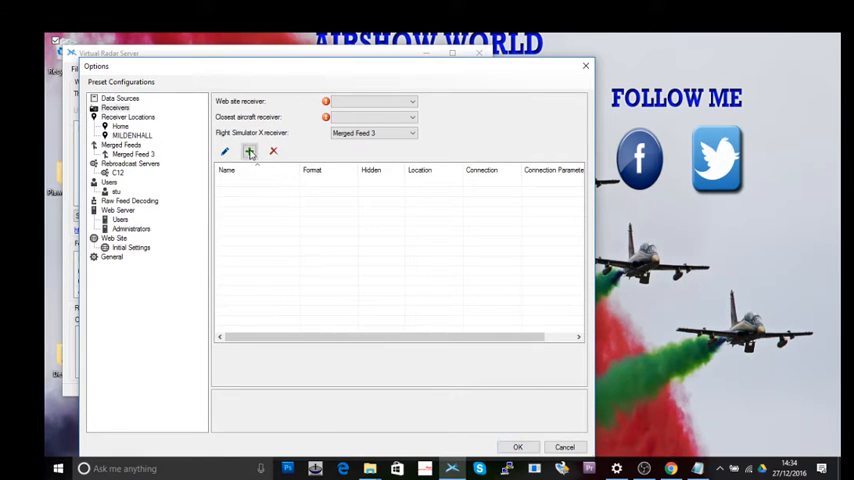
pyautogui.click(248, 152)
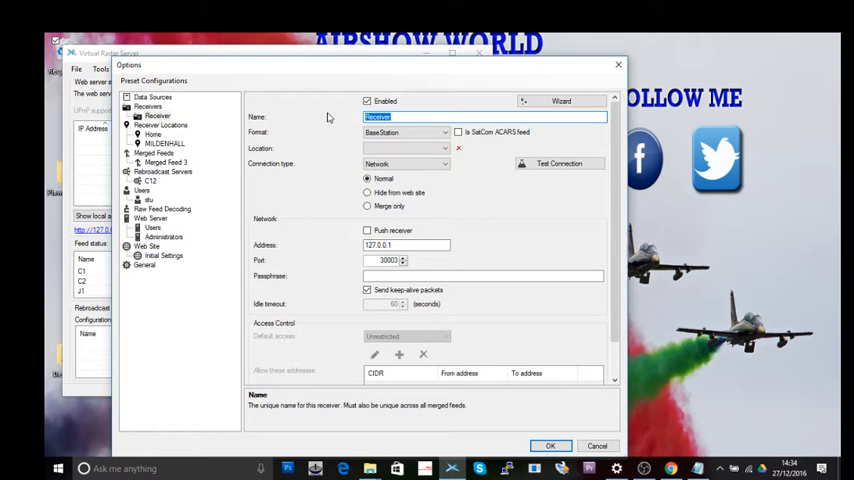
# Step: Name the receiver AW1 and set its address to 192.168.0.4
pyautogui.write('AW')
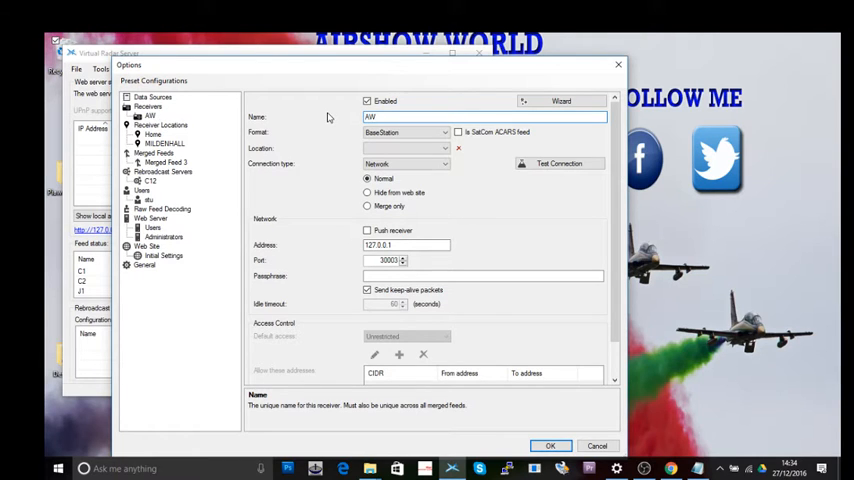
pyautogui.write('1')
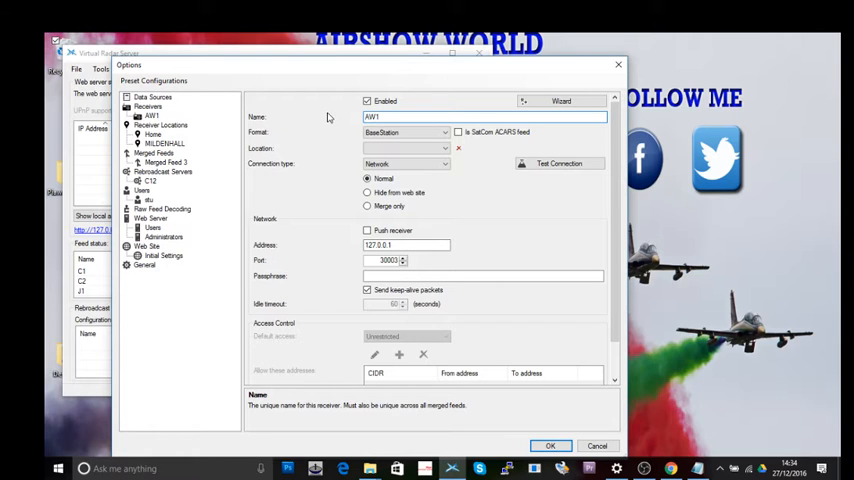
pyautogui.click(400, 132)
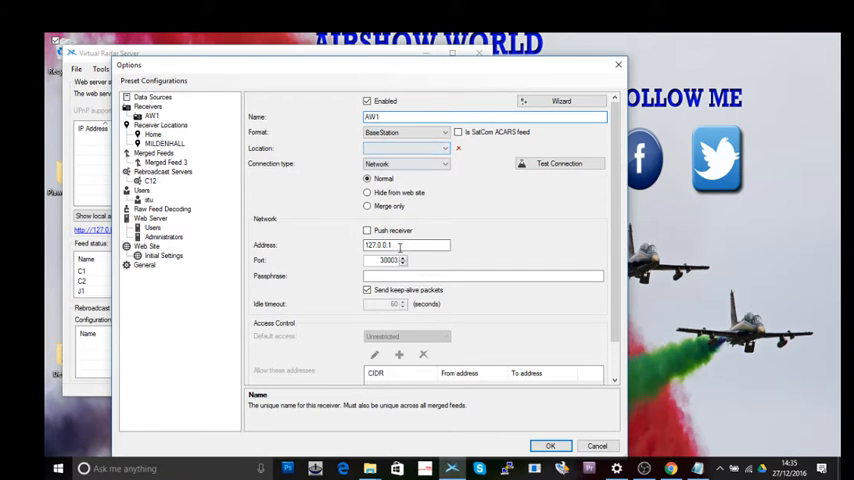
pyautogui.click(404, 244)
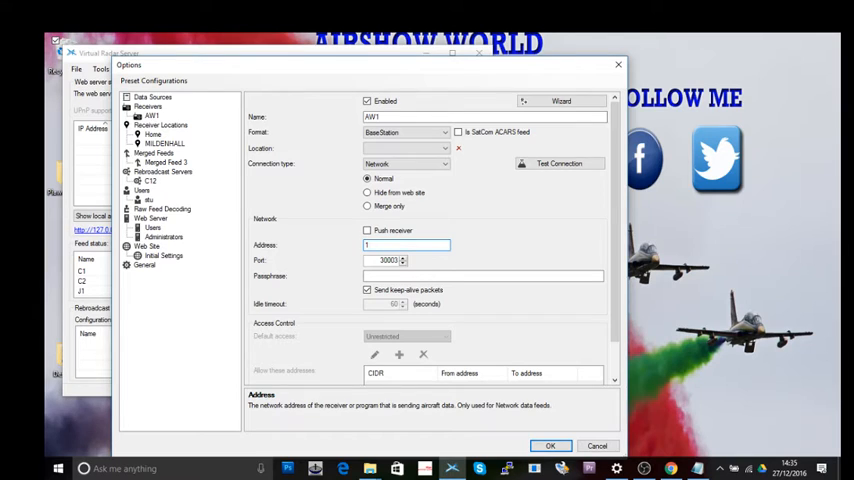
pyautogui.write('192.168.0.4')
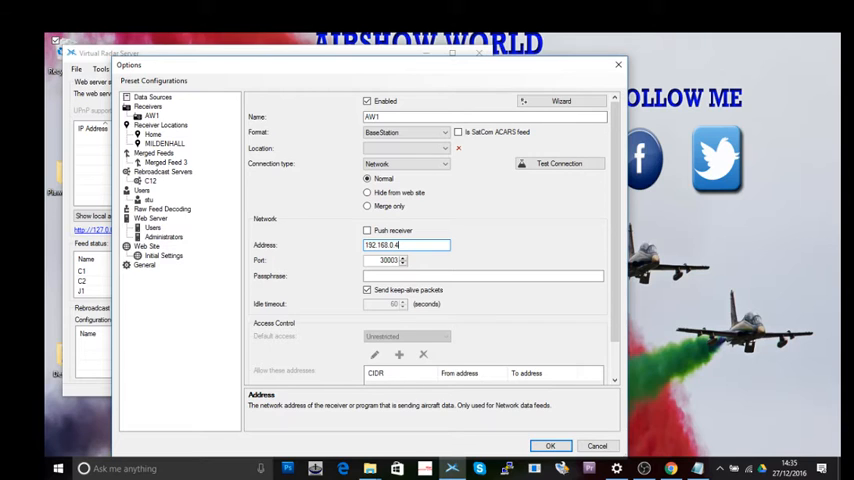
pyautogui.moveTo(408, 76)
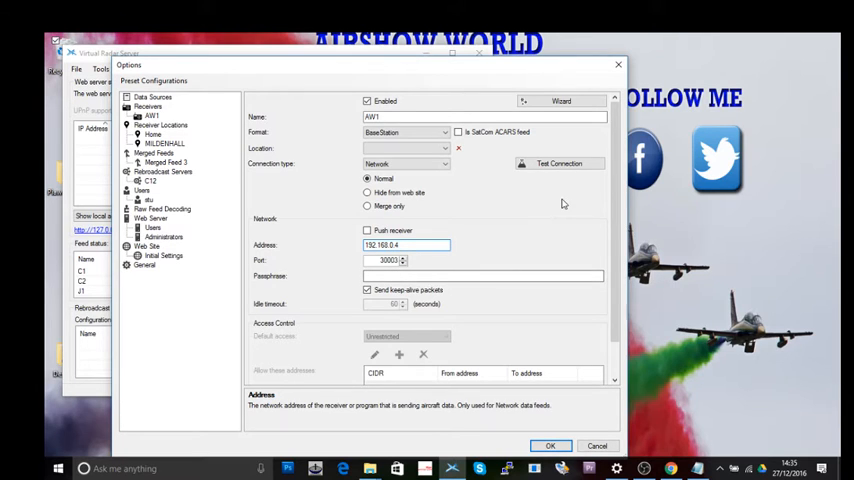
# Step: Confirm AW1 connects successfully and return to the receivers list showing it at 192.168.0.4
pyautogui.click(560, 164)
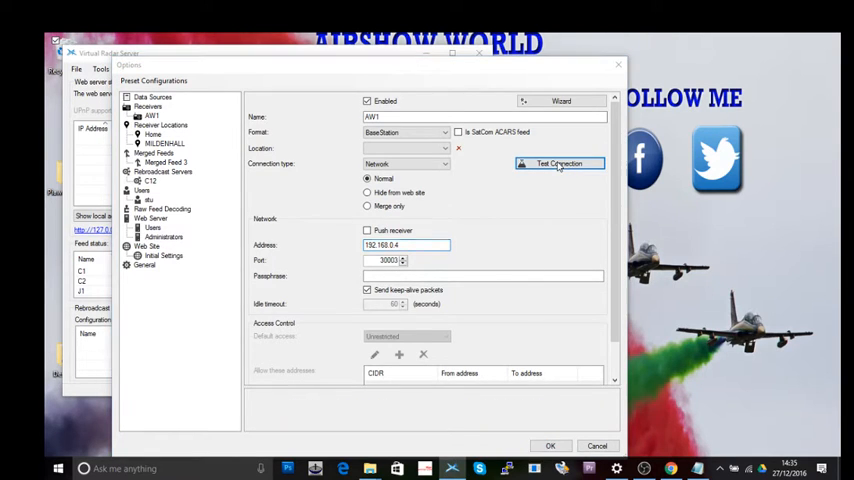
pyautogui.click(560, 164)
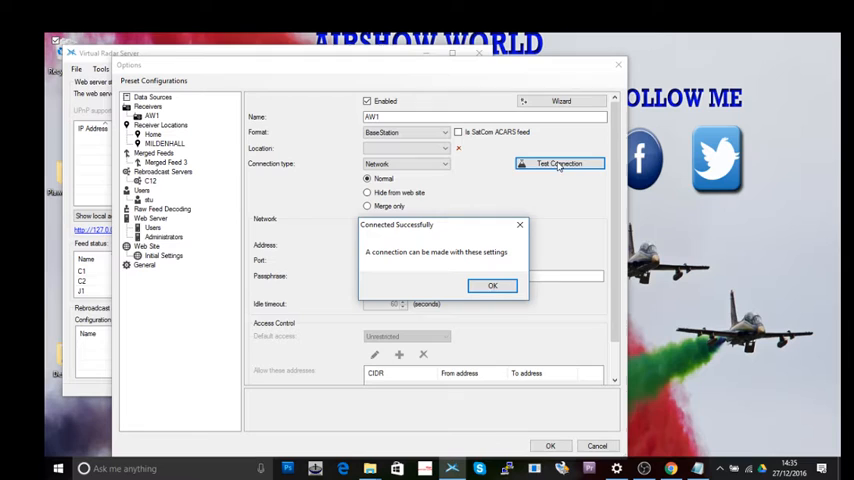
pyautogui.moveTo(370, 262)
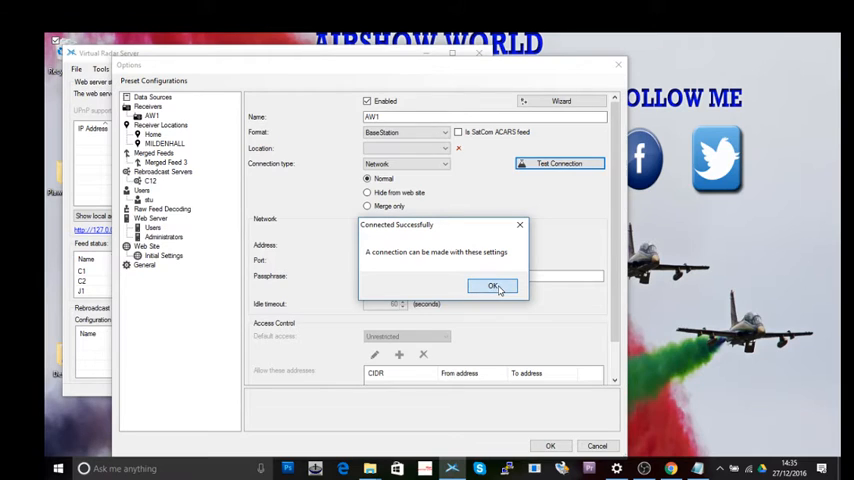
pyautogui.click(492, 286)
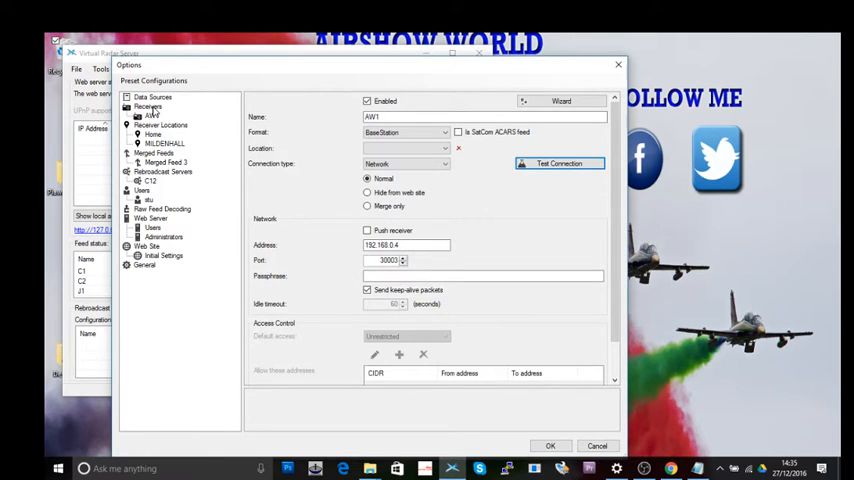
pyautogui.click(148, 108)
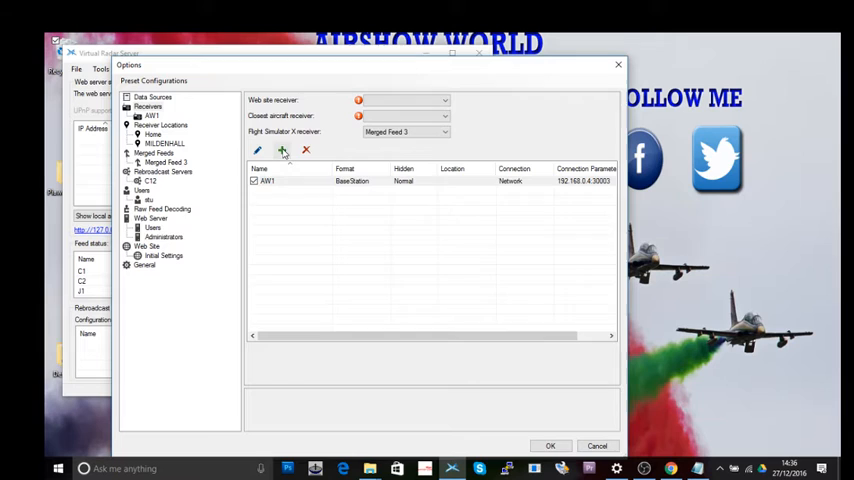
# Step: Add a second receiver AW2 at 192.168.0.4 with a port different from AW1's
pyautogui.click(284, 148)
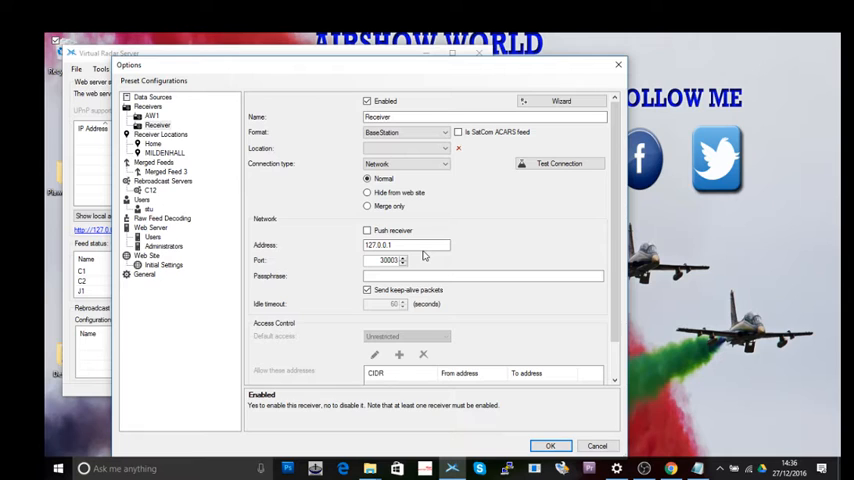
pyautogui.click(404, 244)
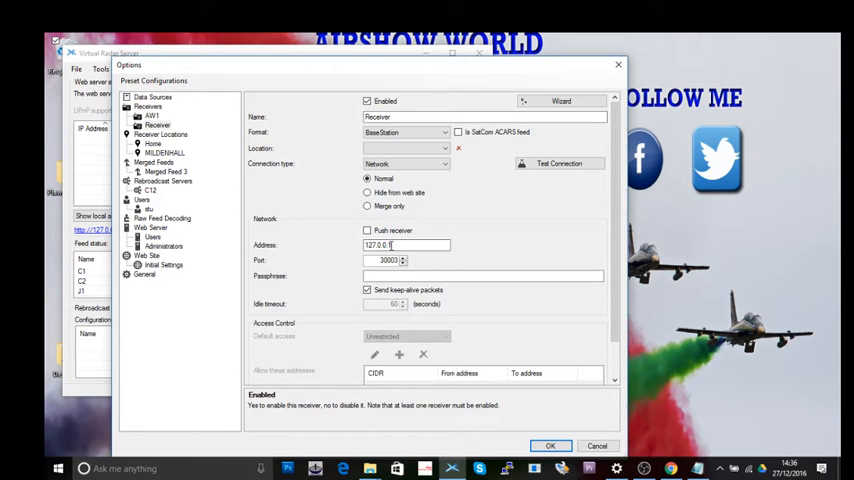
pyautogui.click(404, 244)
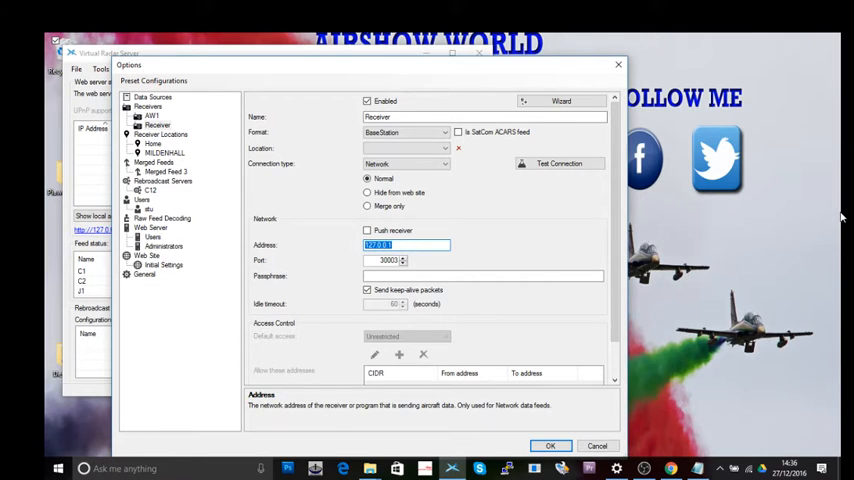
pyautogui.click(404, 116)
pyautogui.write('AW2')
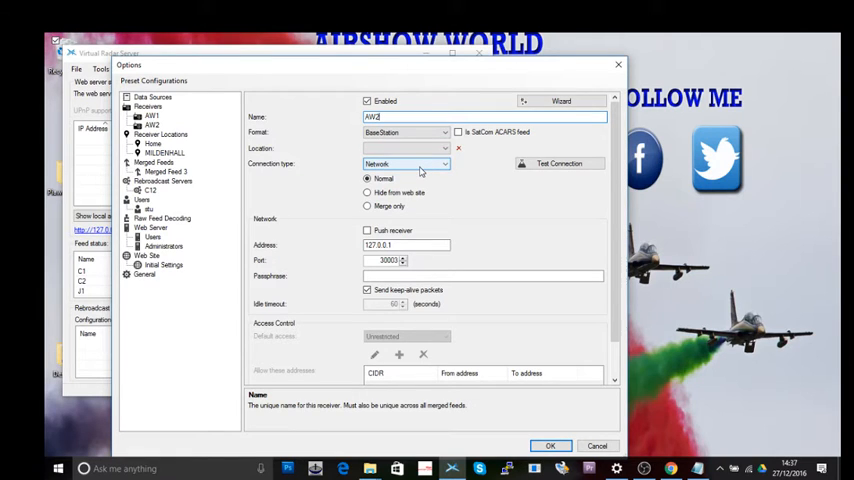
pyautogui.click(404, 244)
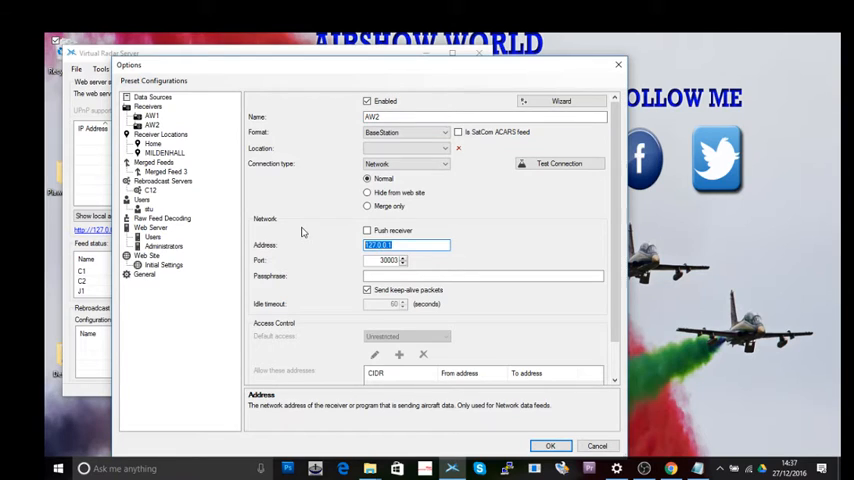
pyautogui.write('1')
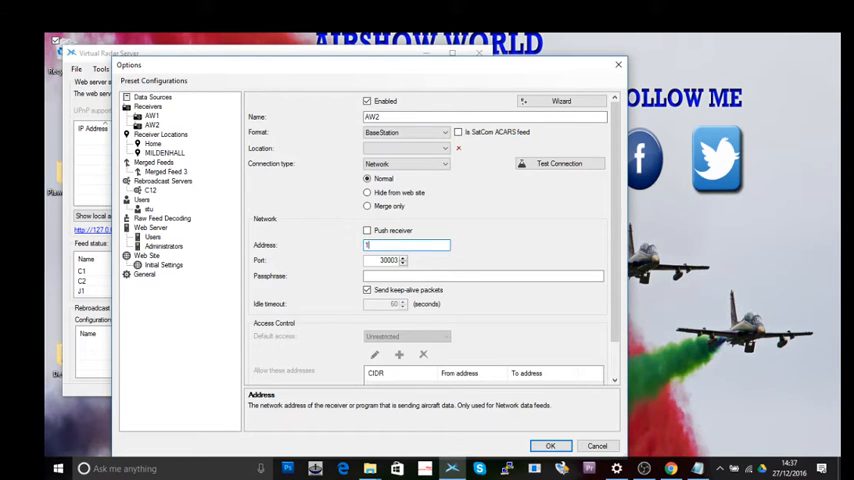
pyautogui.write('192.168.0.4')
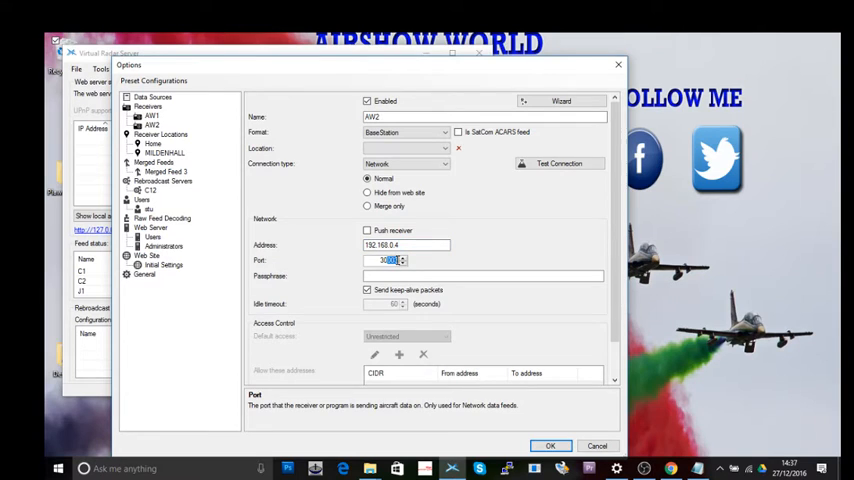
pyautogui.moveTo(378, 320)
pyautogui.write('30106')
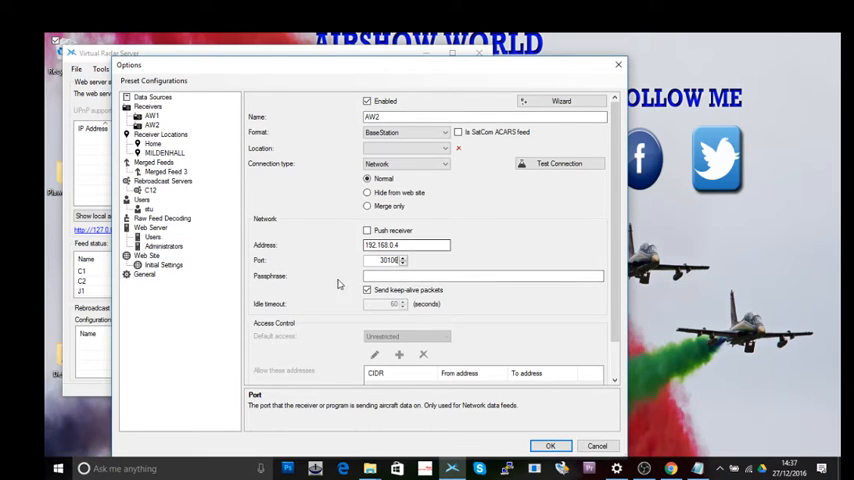
# Step: Confirm AW2 connects successfully and move to the merged feed listing AW1 and AW2
pyautogui.click(560, 164)
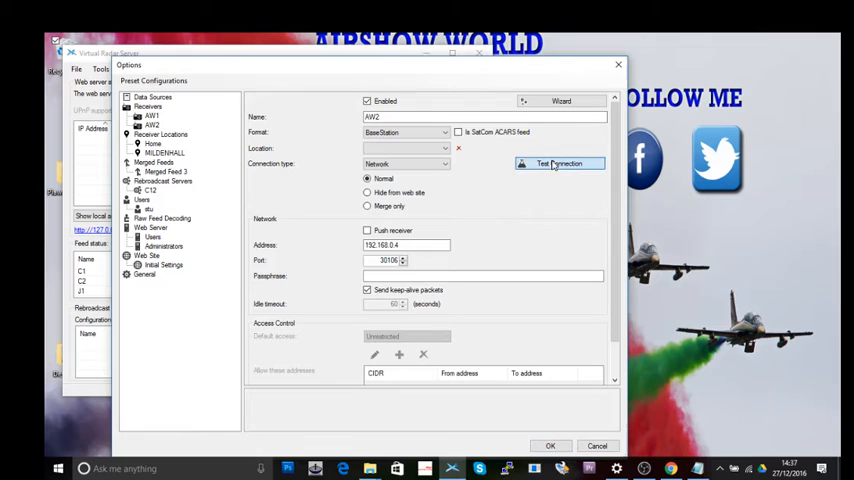
pyautogui.click(560, 164)
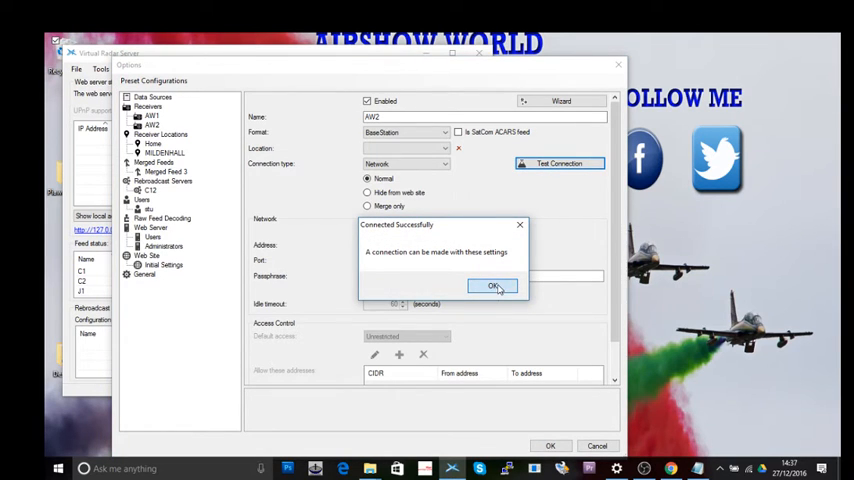
pyautogui.click(492, 286)
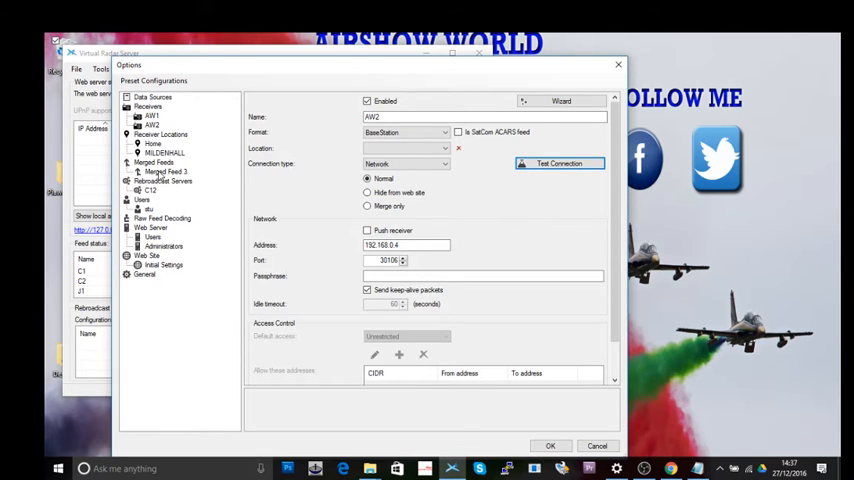
pyautogui.click(166, 172)
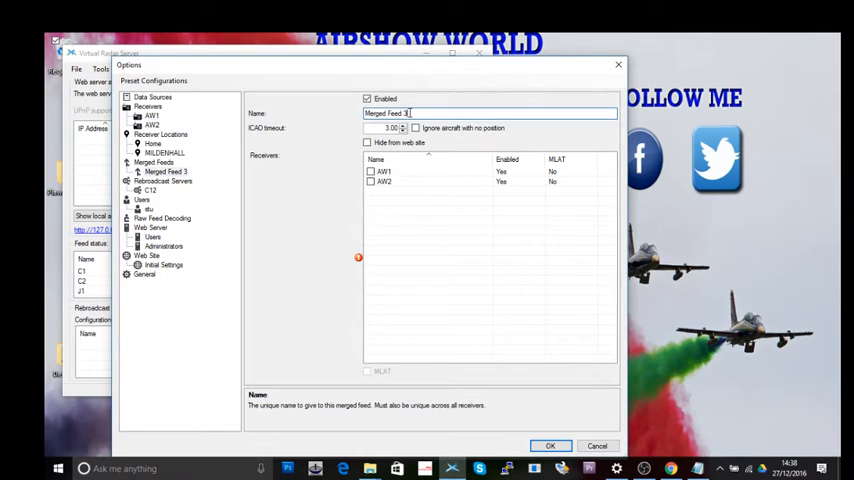
# Step: Flag AW1 and AW2 as MLAT sources in Merged Feed 3
pyautogui.tripleClick(400, 112)
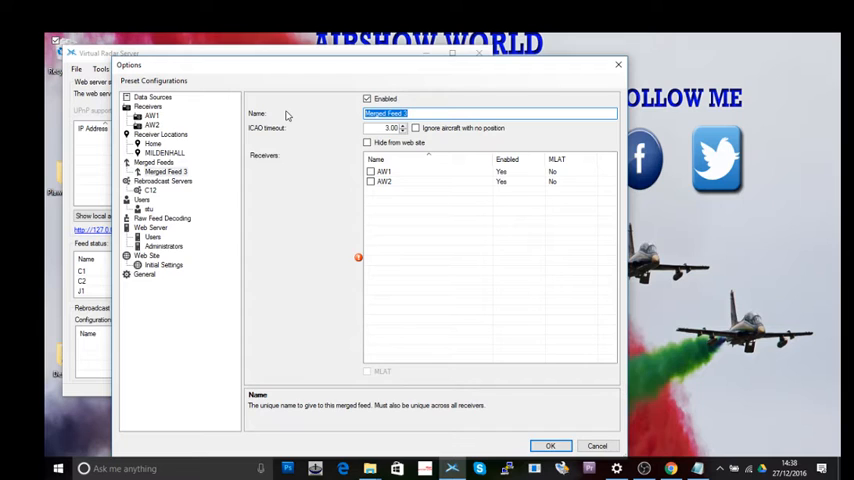
pyautogui.moveTo(462, 126)
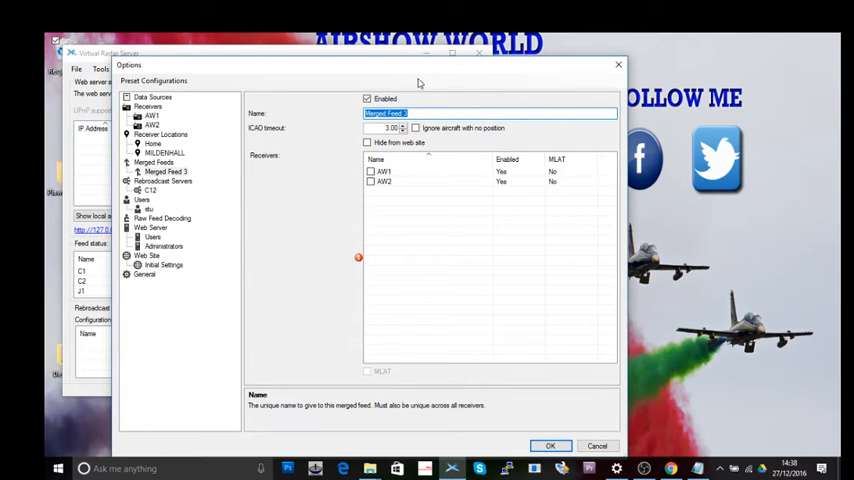
pyautogui.moveTo(400, 76)
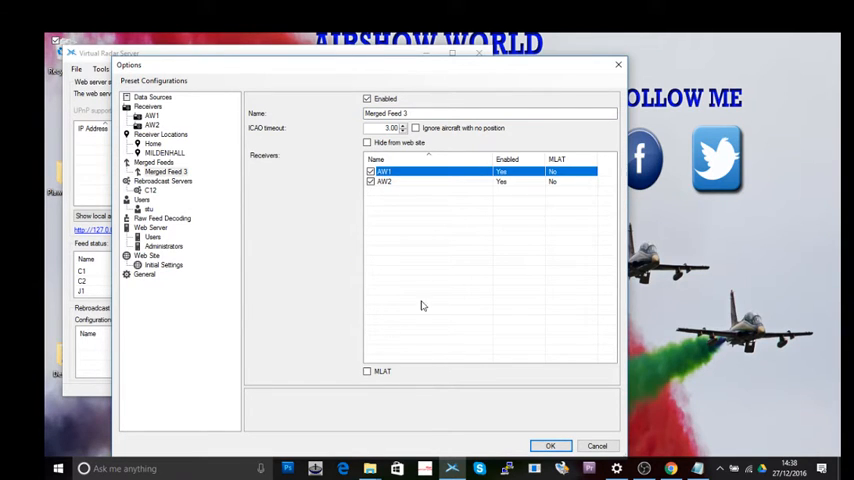
pyautogui.moveTo(550, 236)
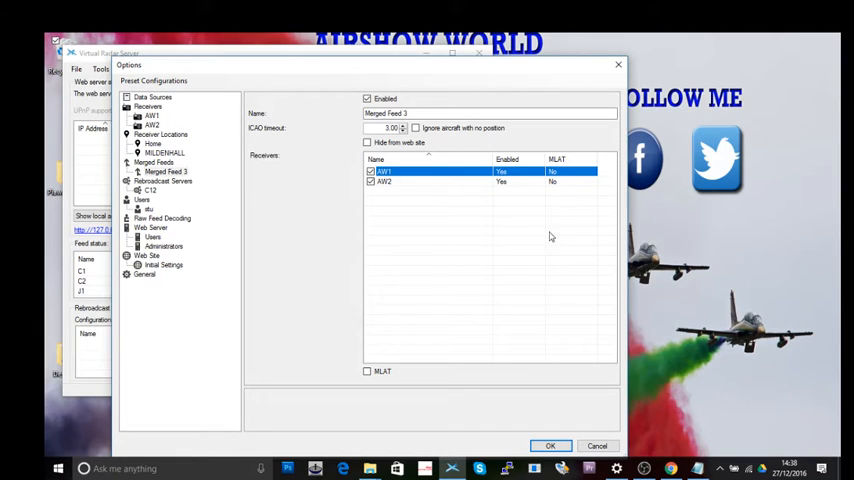
pyautogui.click(368, 372)
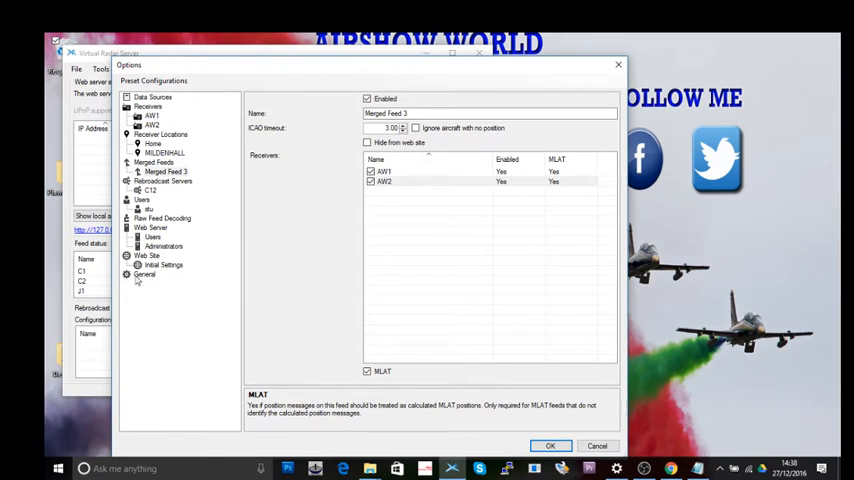
pyautogui.moveTo(180, 224)
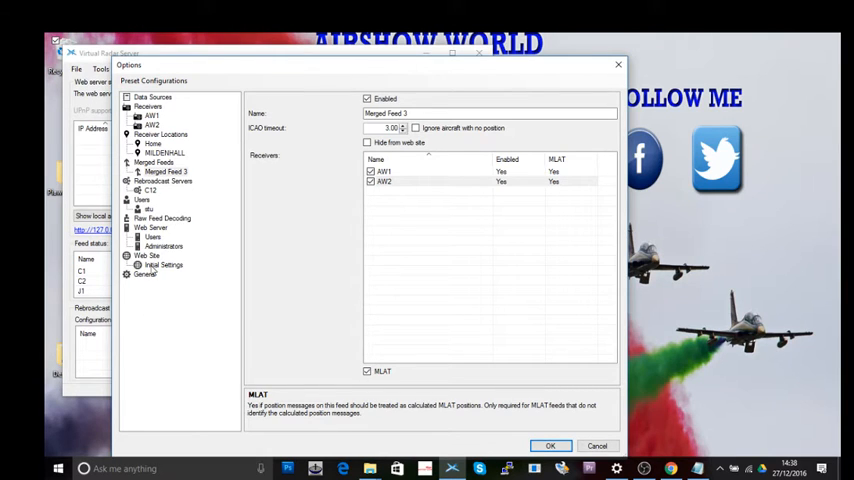
pyautogui.moveTo(152, 270)
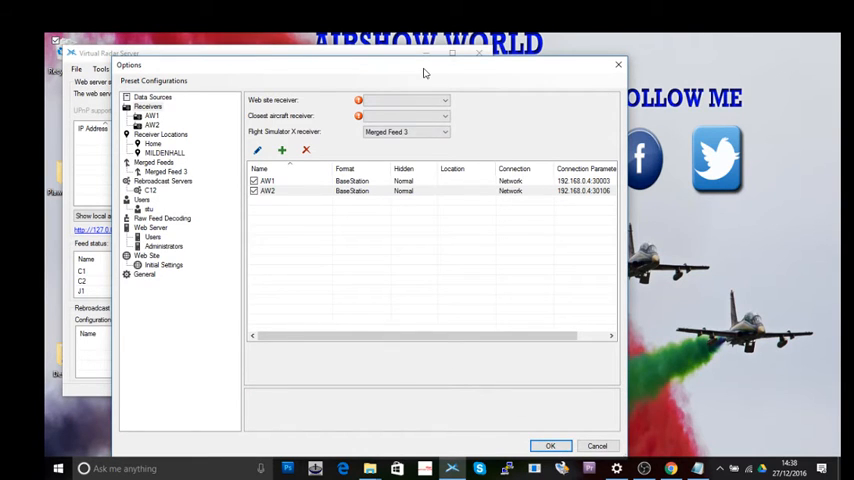
# Step: Choose Merged Feed 3 as the web site, closest aircraft and Flight Simulator X receiver
pyautogui.moveTo(424, 64); pyautogui.dragTo(400, 40)
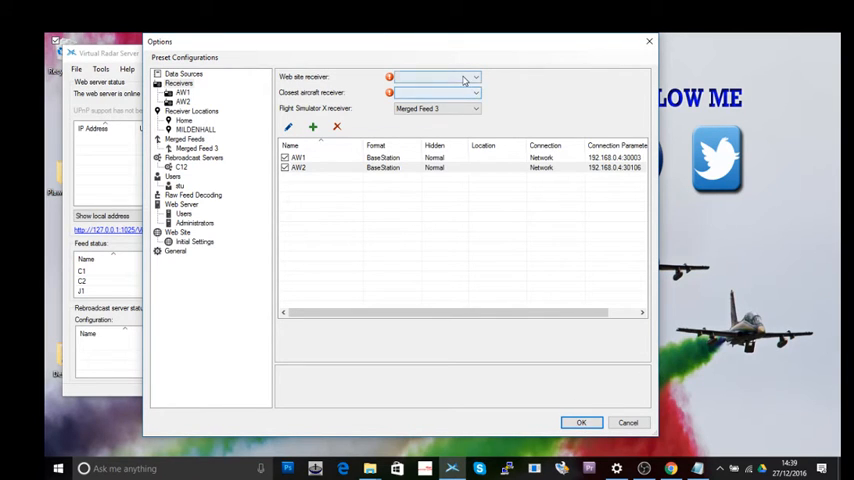
pyautogui.click(436, 76)
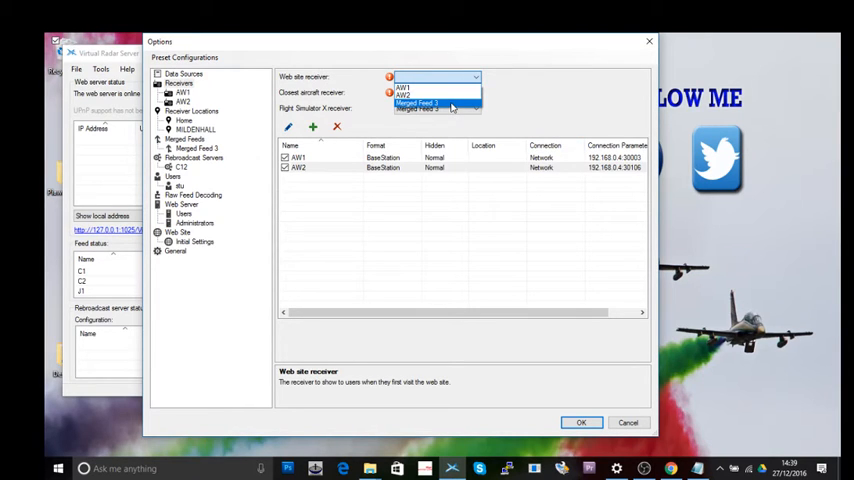
pyautogui.click(434, 104)
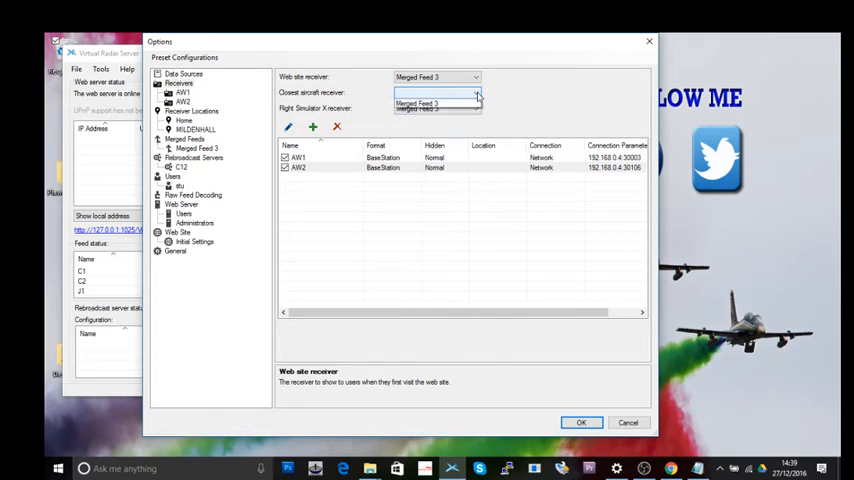
pyautogui.click(436, 92)
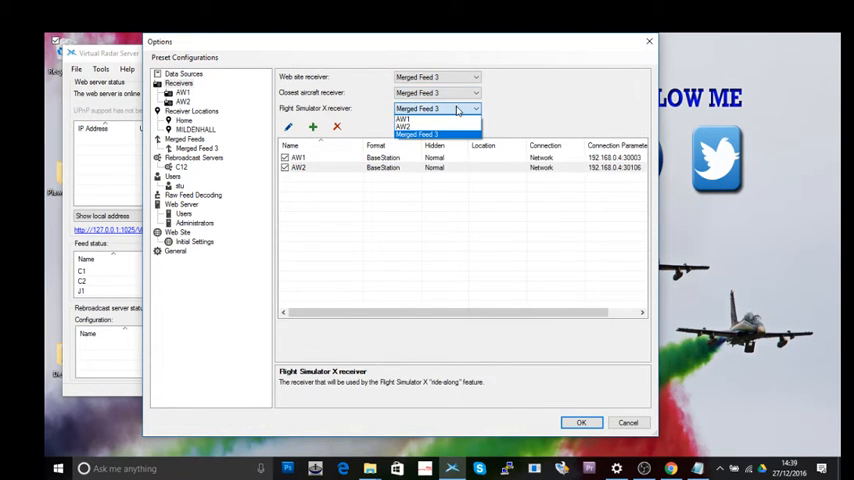
pyautogui.click(436, 134)
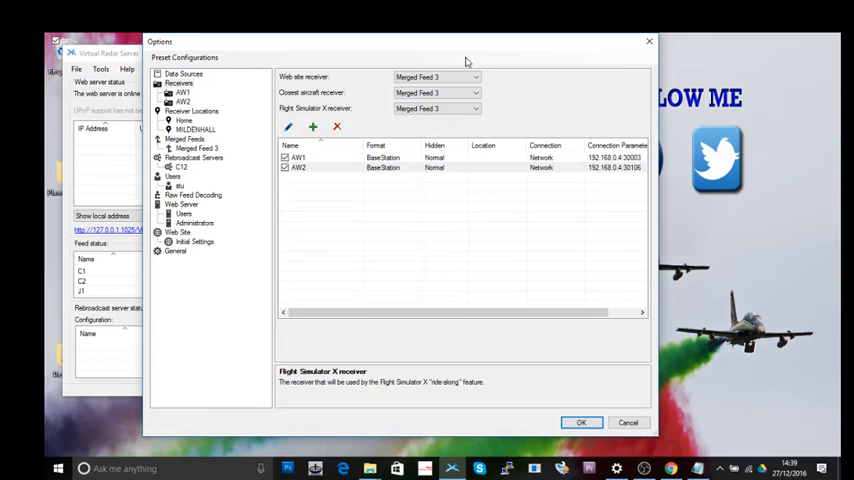
pyautogui.moveTo(528, 98)
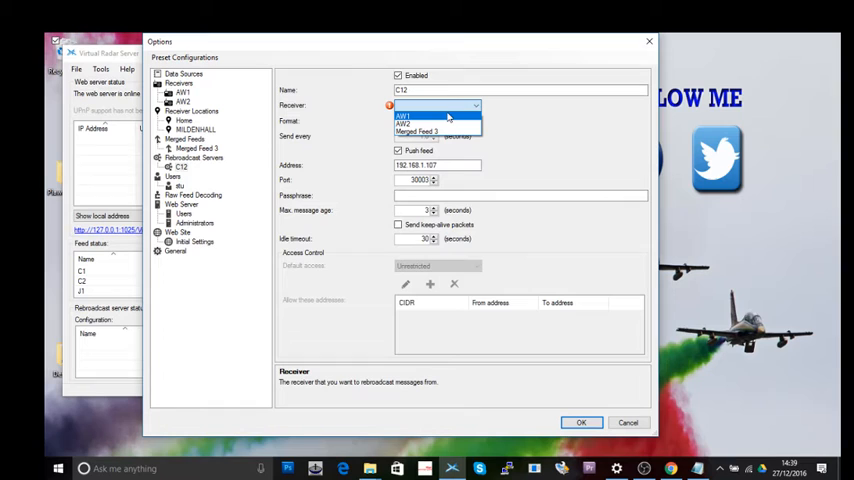
pyautogui.moveTo(448, 120)
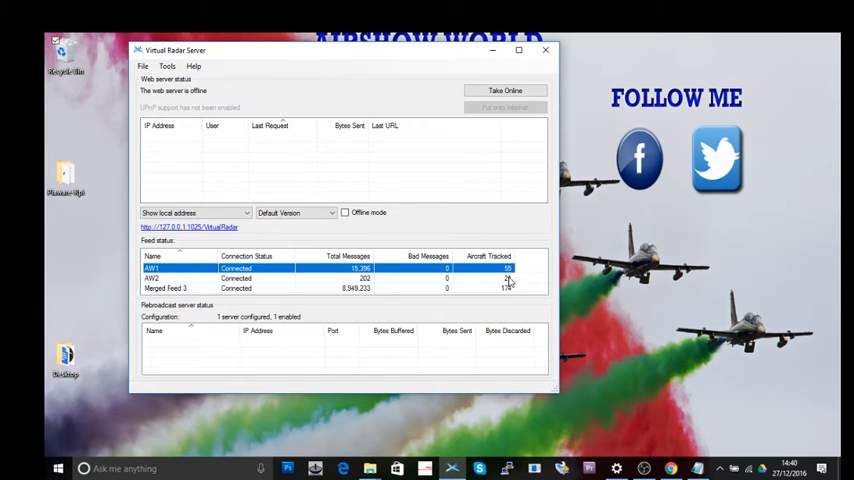
# Step: Launch the local radar web page in Chrome, which reports the page unreachable
pyautogui.click(180, 288)
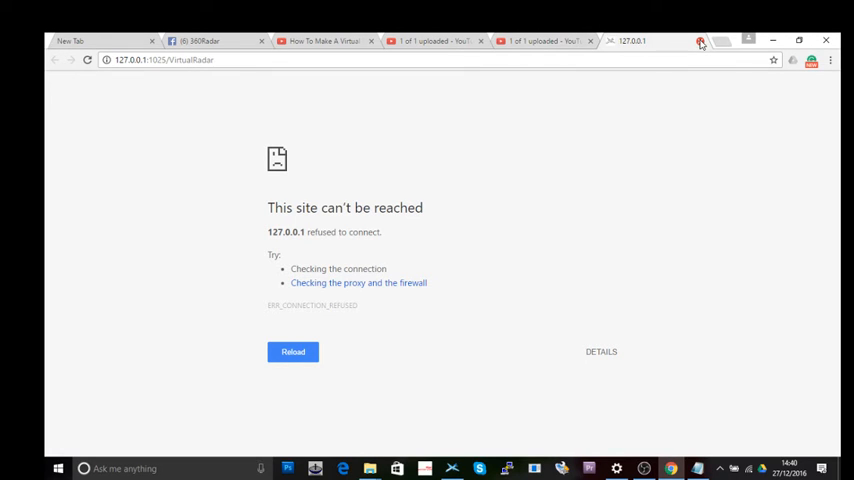
# Step: Return from Chrome to the Virtual Radar Server window with its web server offline
pyautogui.click(544, 40)
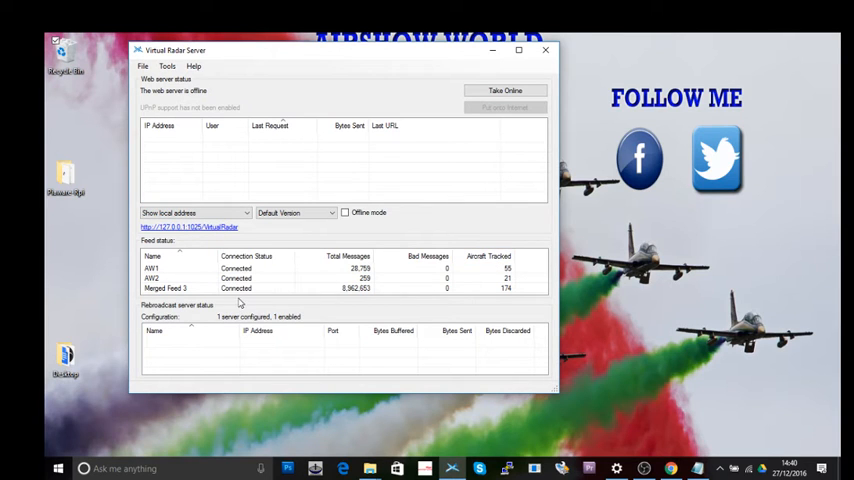
# Step: Take the web server online and select the AW1 row in Feed status
pyautogui.click(180, 288)
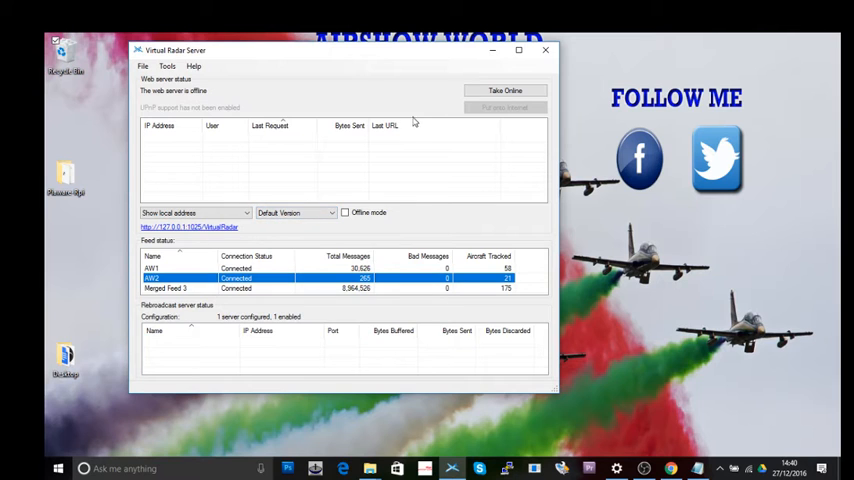
pyautogui.moveTo(546, 50)
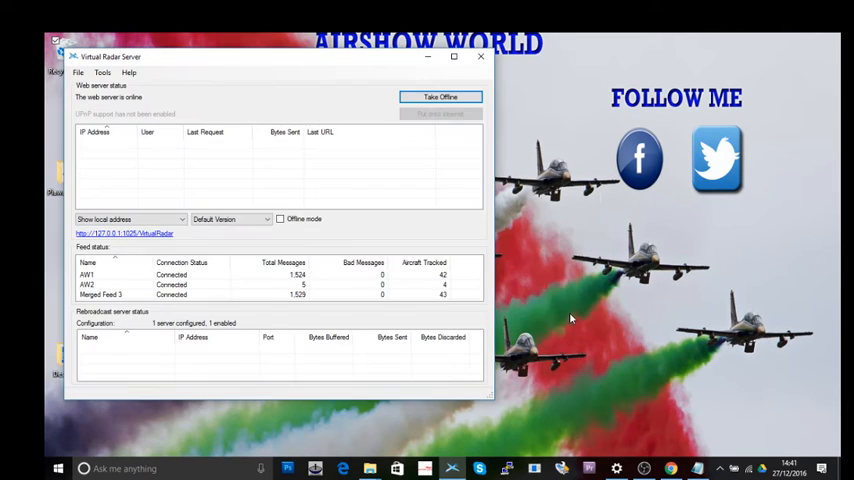
pyautogui.click(88, 274)
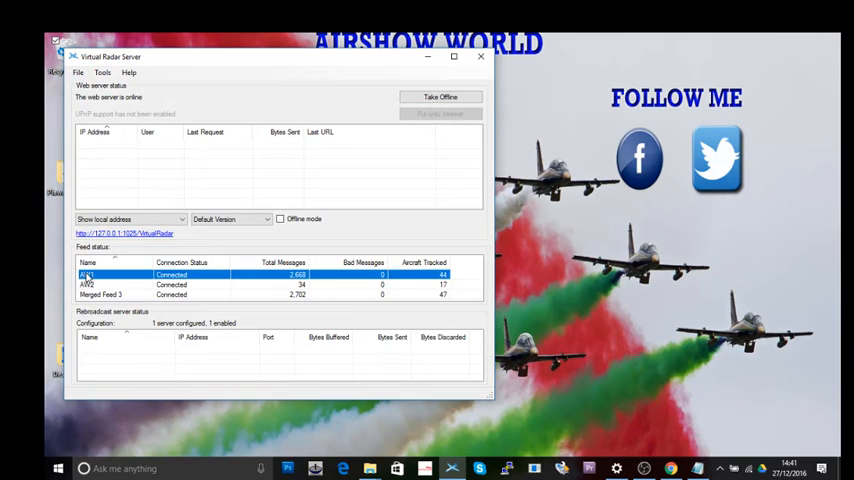
# Step: Review the AW1 and AW2 receiver settings in the options and accept them with OK
pyautogui.rightClick(88, 276)
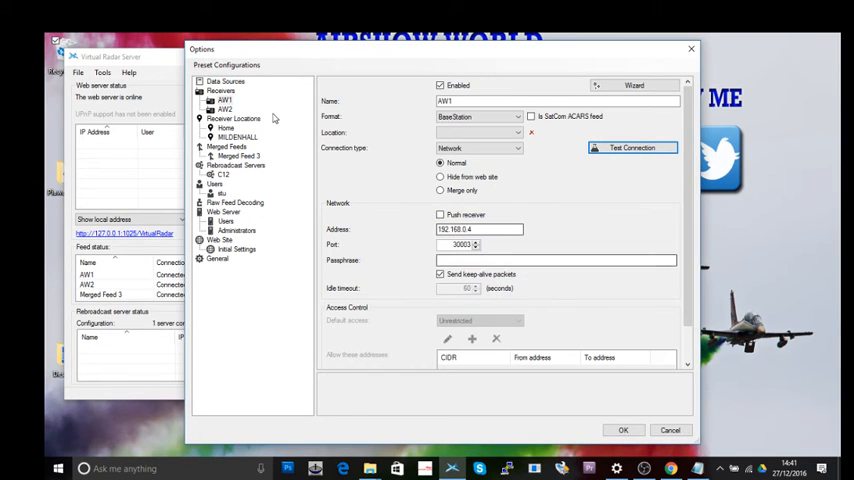
pyautogui.click(224, 100)
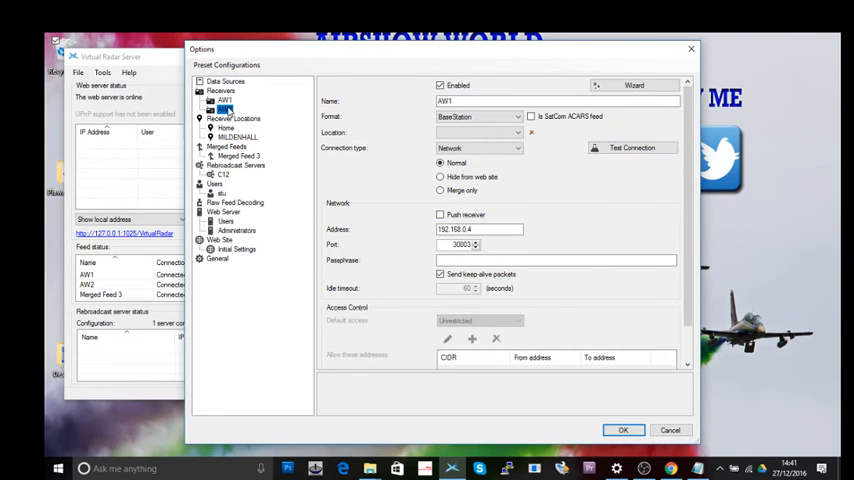
pyautogui.click(224, 108)
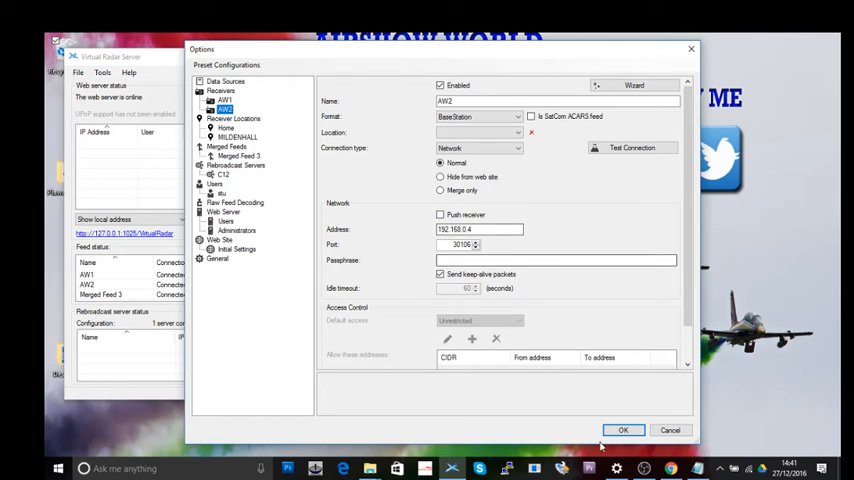
pyautogui.click(624, 430)
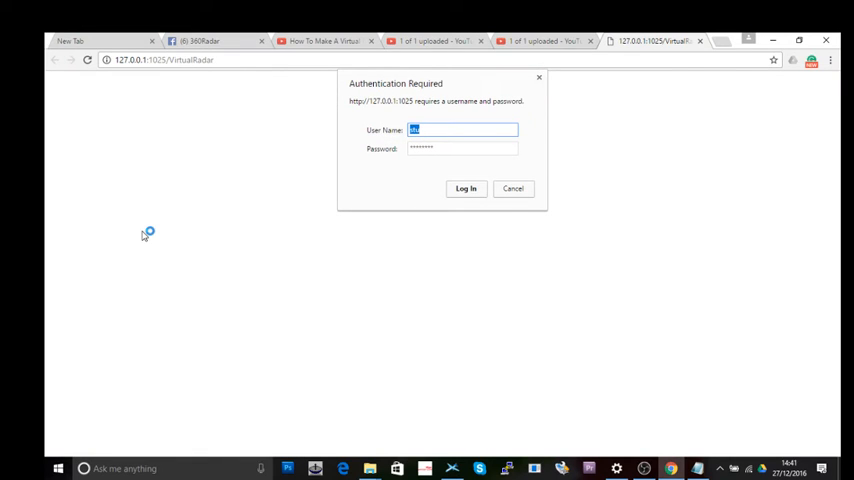
# Step: Sign in to the local Virtual Radar Server desktop page to reach the England map
pyautogui.click(466, 188)
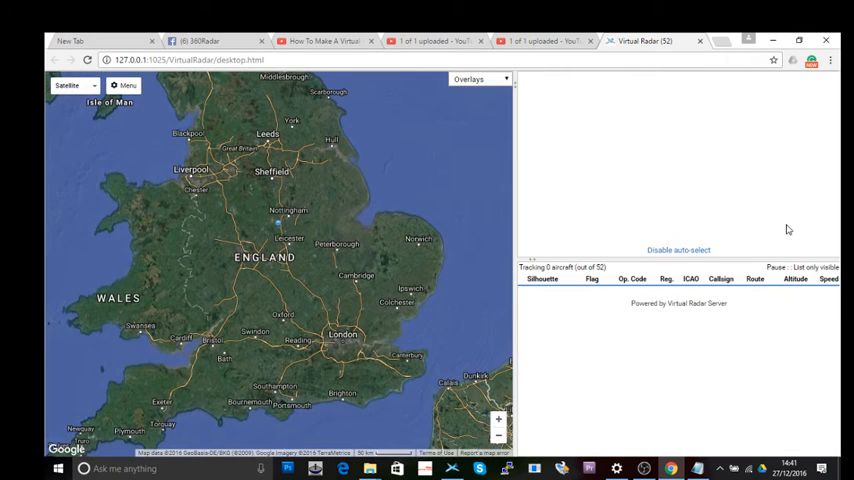
pyautogui.moveTo(324, 252)
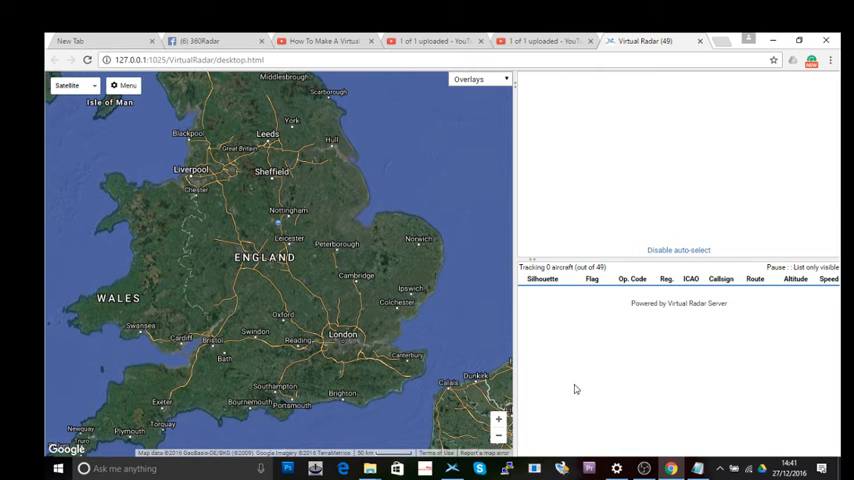
pyautogui.moveTo(128, 114)
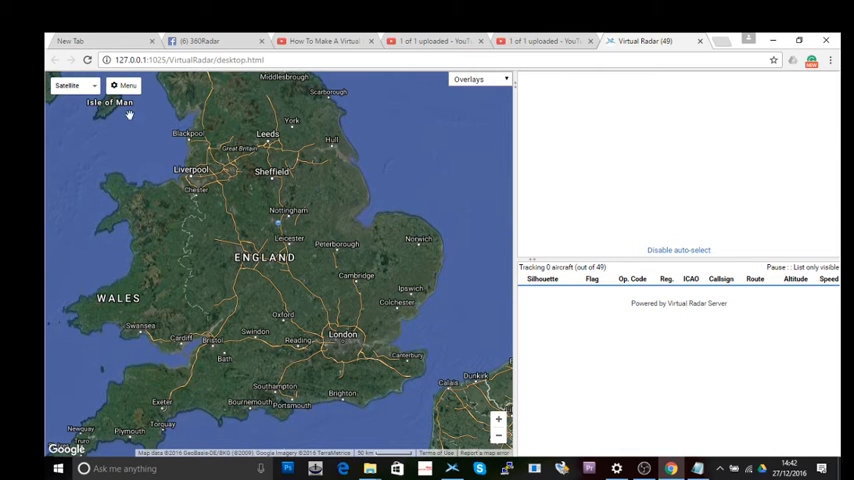
pyautogui.click(124, 84)
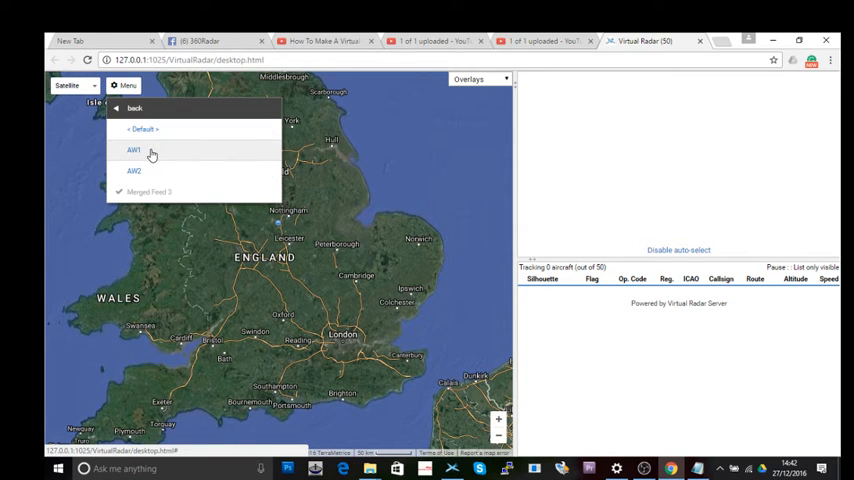
pyautogui.click(134, 150)
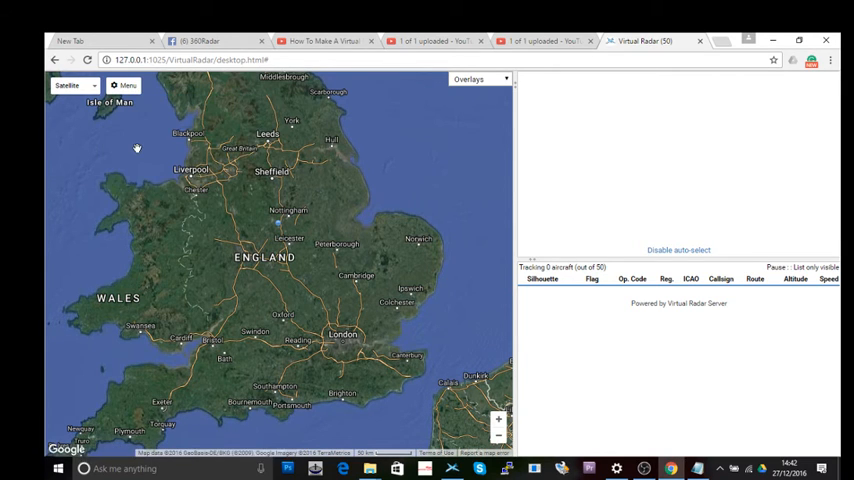
pyautogui.click(124, 84)
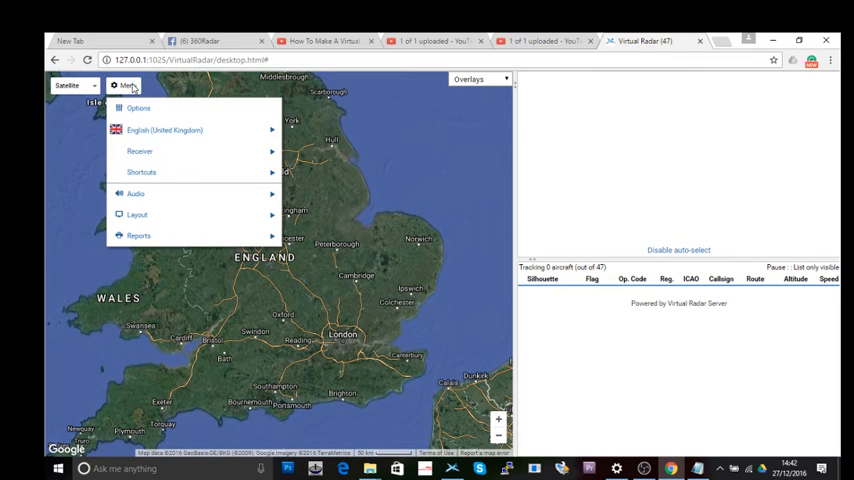
pyautogui.click(140, 152)
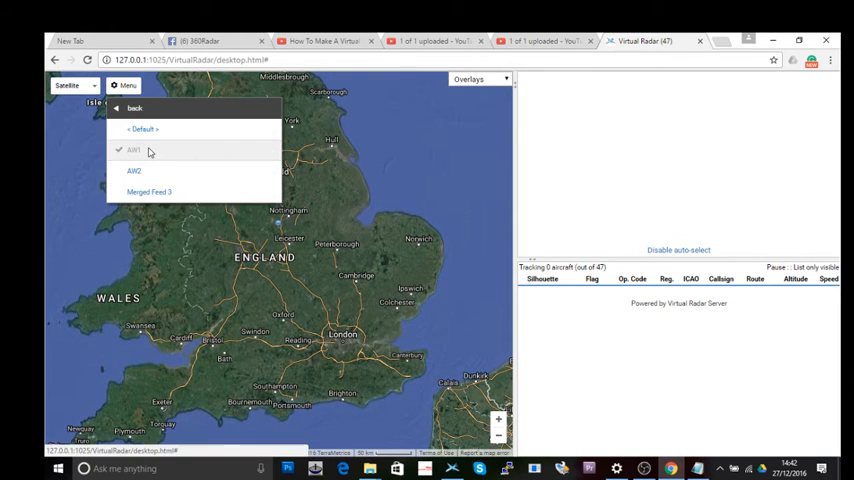
pyautogui.moveTo(138, 164)
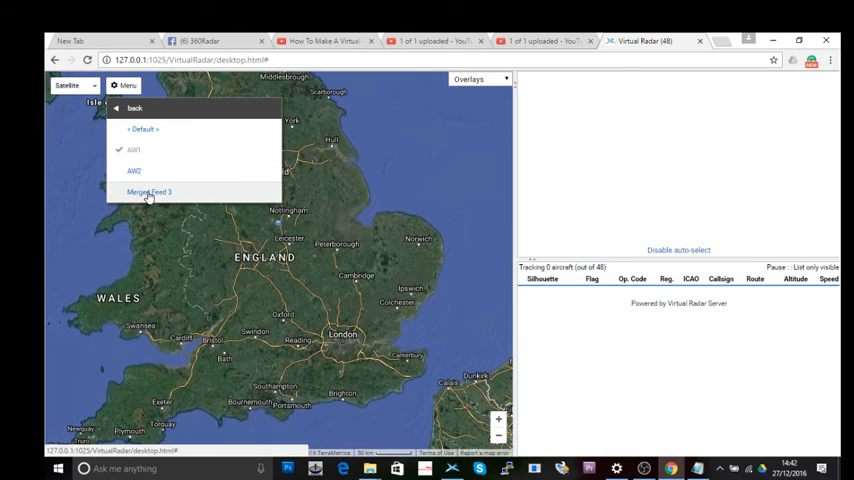
pyautogui.click(148, 192)
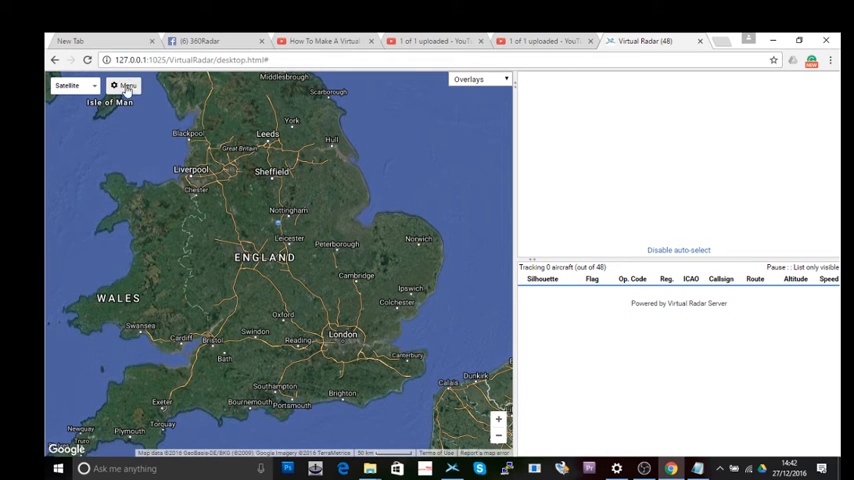
pyautogui.click(124, 84)
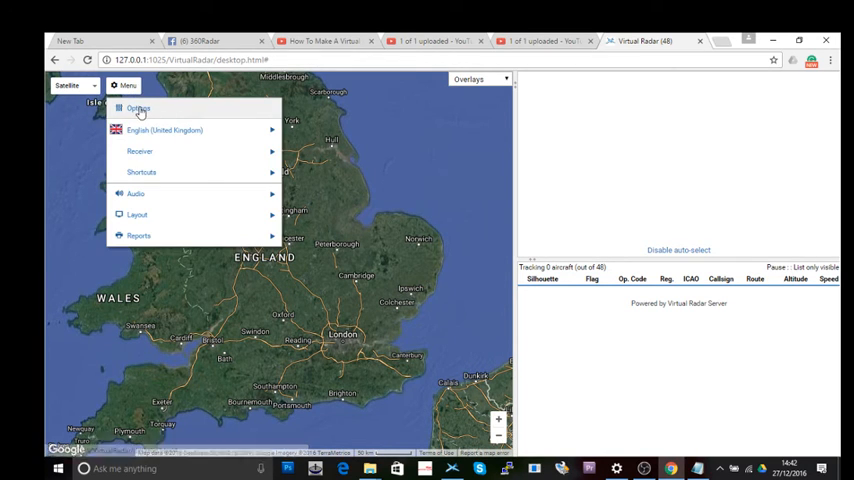
# Step: Untick Enable filters in the site's Filters options so all live aircraft appear
pyautogui.click(138, 108)
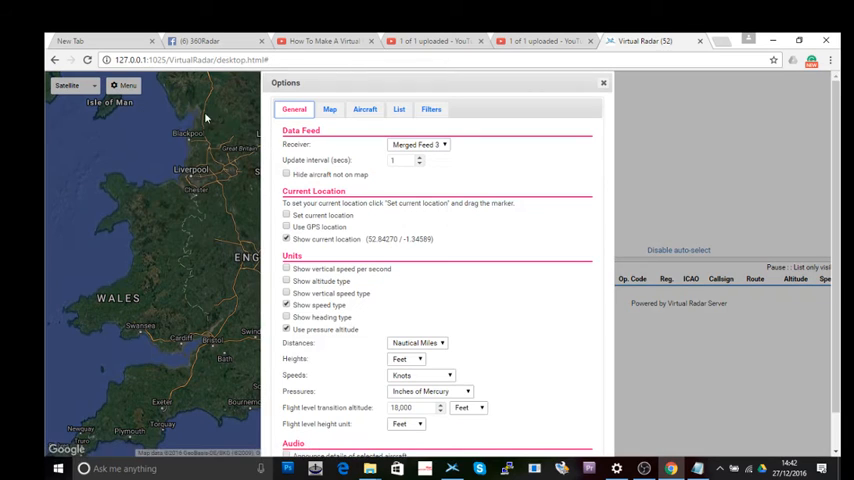
pyautogui.click(430, 108)
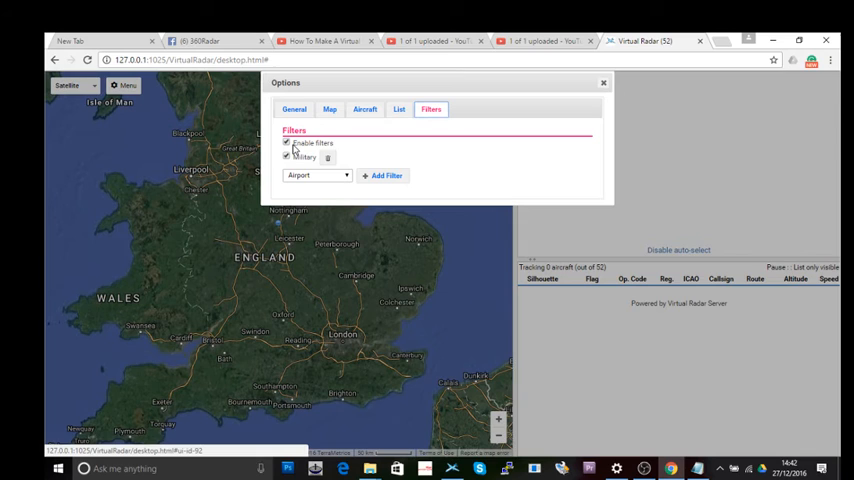
pyautogui.click(288, 144)
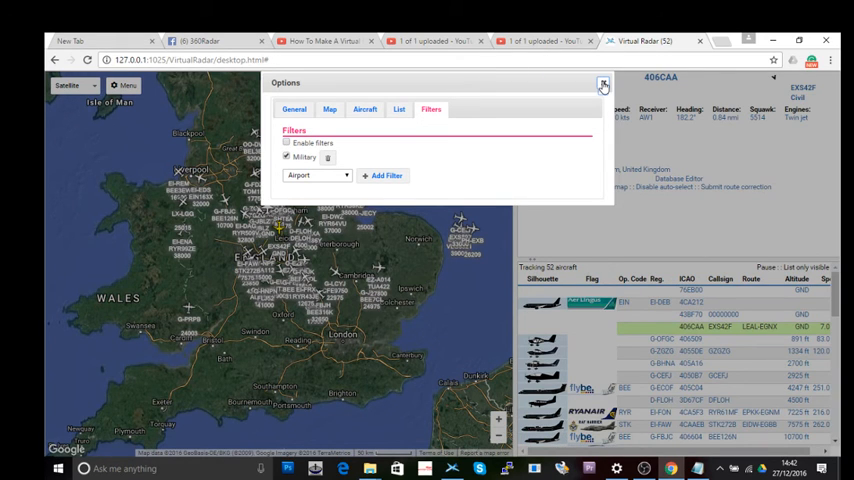
pyautogui.click(604, 84)
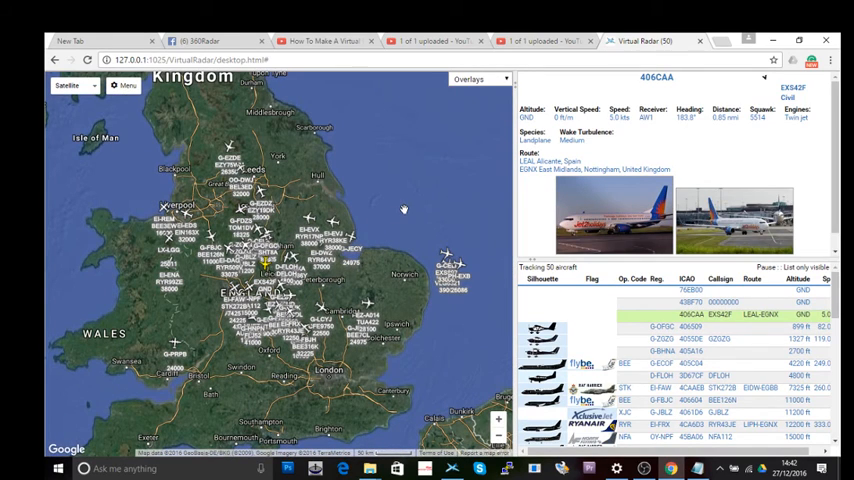
pyautogui.press('f11')
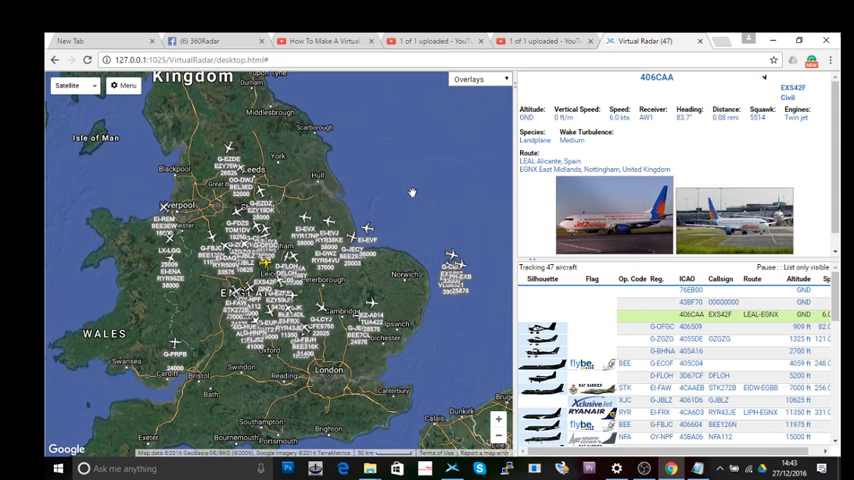
pyautogui.click(124, 84)
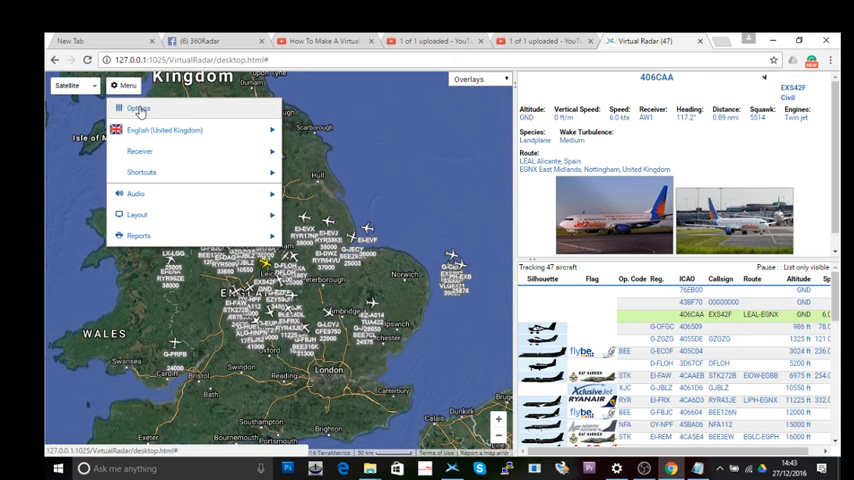
# Step: Briefly review the site options, then show the Menu > Receiver list of data feeds
pyautogui.click(138, 108)
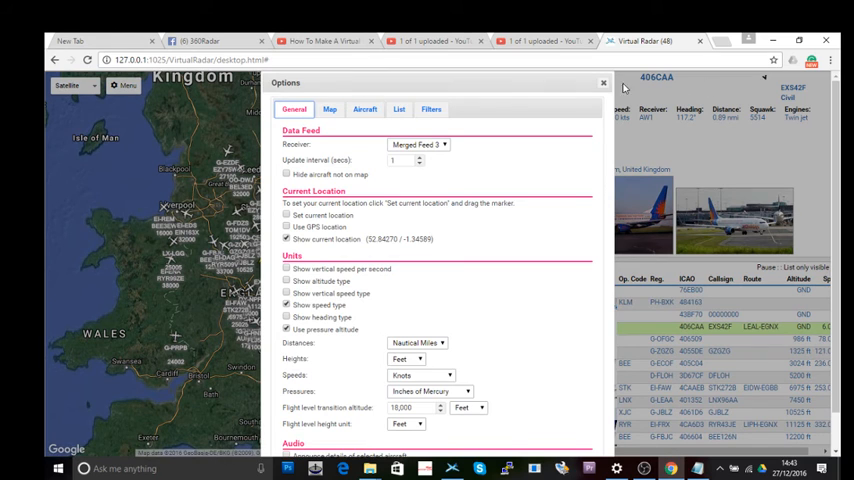
pyautogui.click(604, 82)
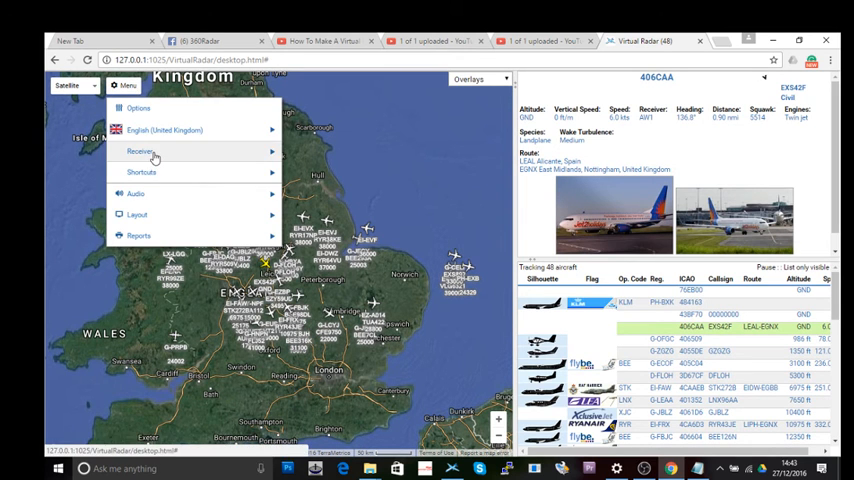
pyautogui.click(142, 152)
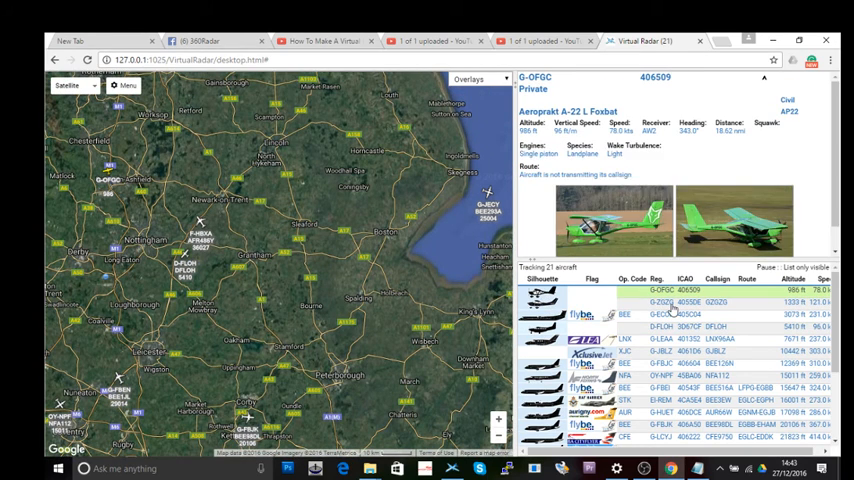
# Step: Show details for the Cessna, the Bombardier DHC-8 402 and the ATR 72 600 in turn
pyautogui.click(690, 302)
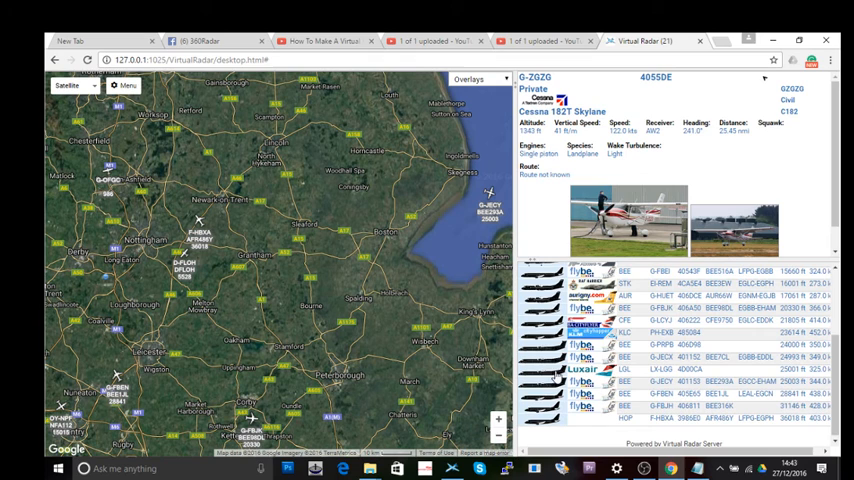
pyautogui.click(660, 356)
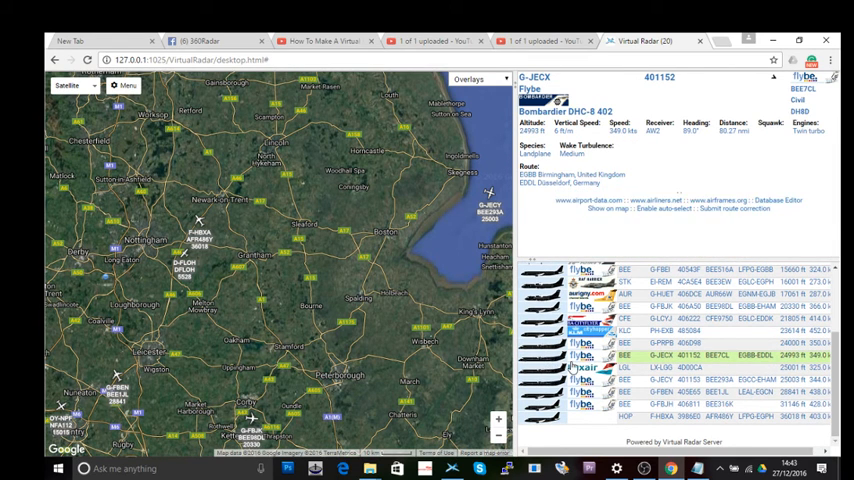
pyautogui.click(660, 344)
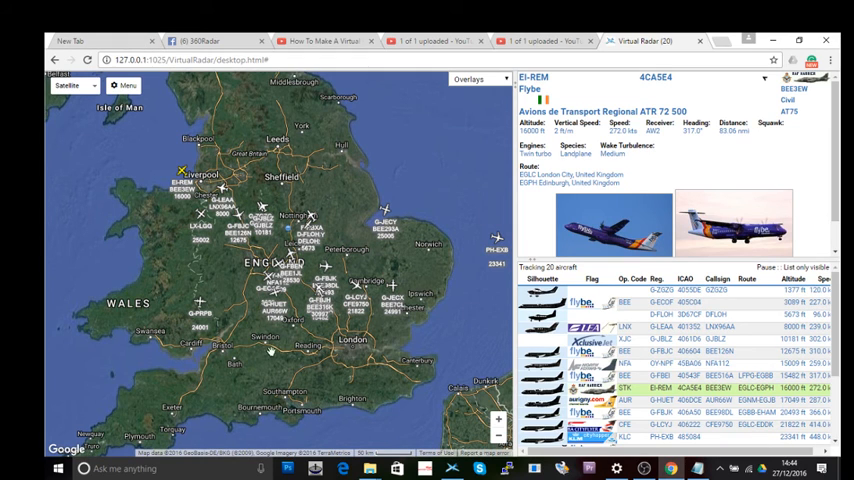
pyautogui.click(124, 84)
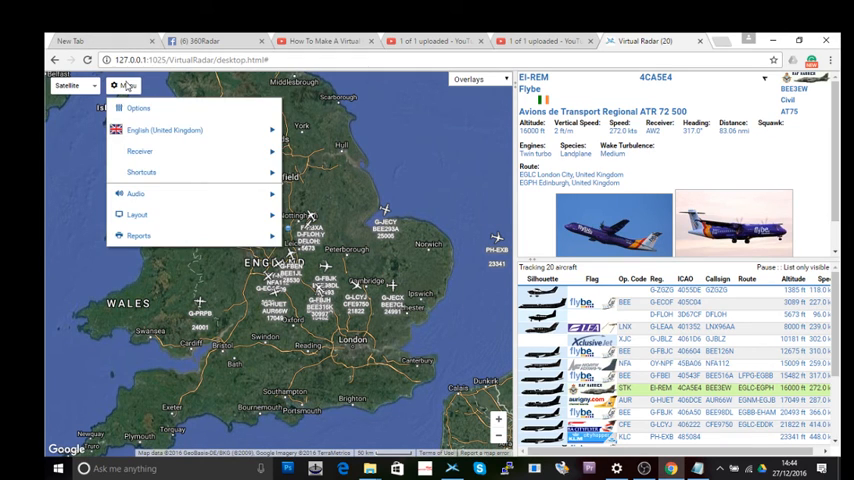
pyautogui.click(140, 152)
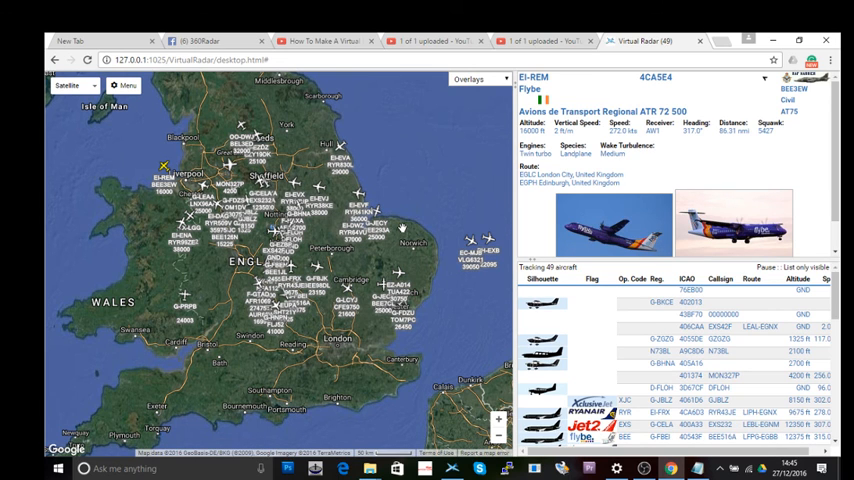
# Step: Show the details of aircraft 406CAA from the tracking list
pyautogui.click(688, 326)
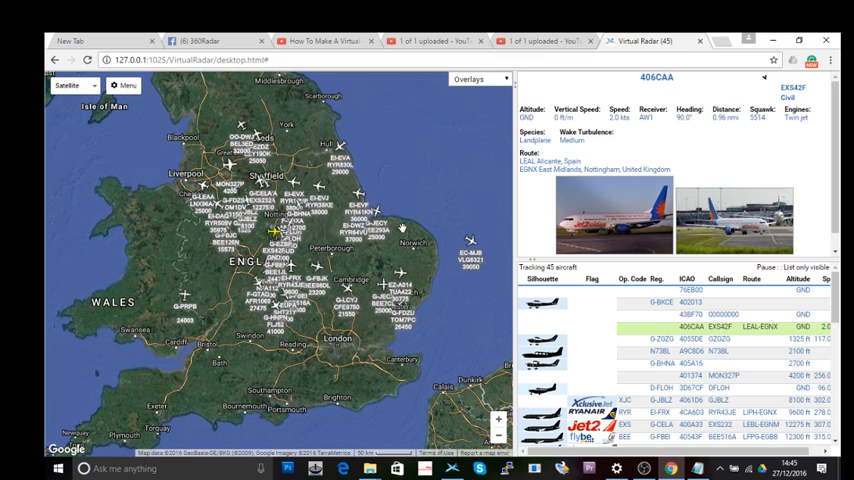